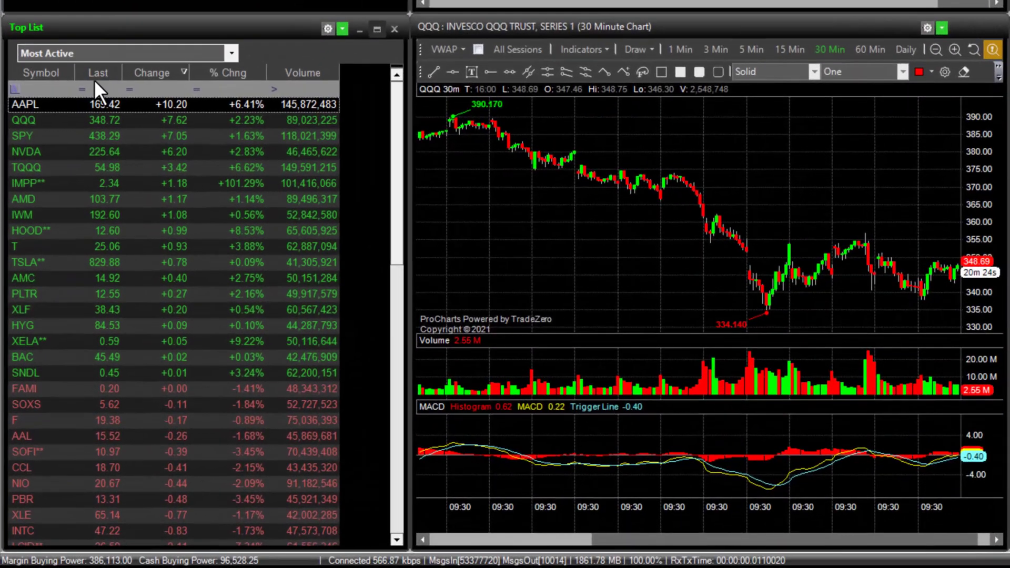
- Sort the Most Active list by Last, then by Change, and start a Change filter
{"action": "left_click", "coordinate": [93, 72]}
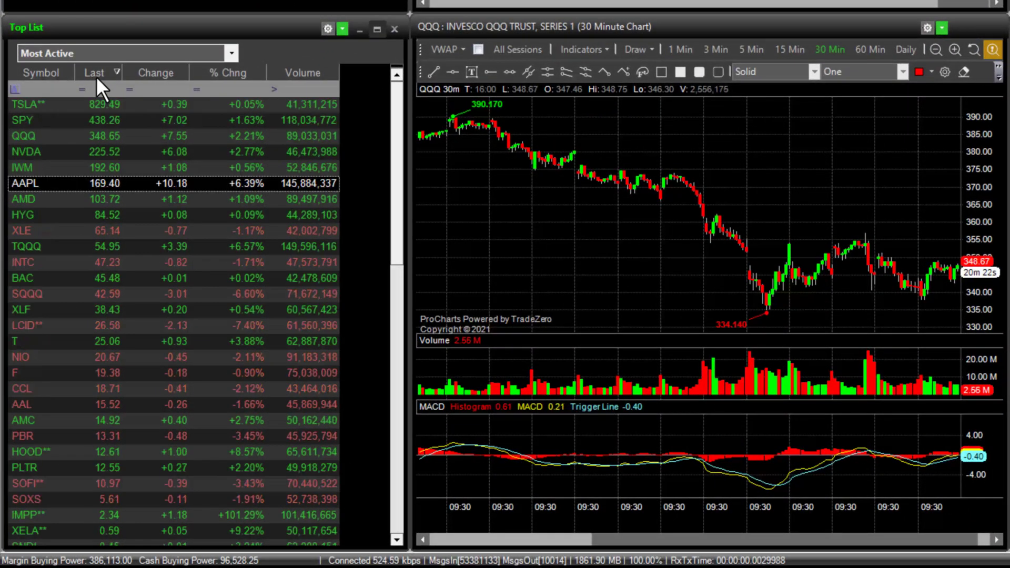
{"action": "left_click", "coordinate": [154, 72]}
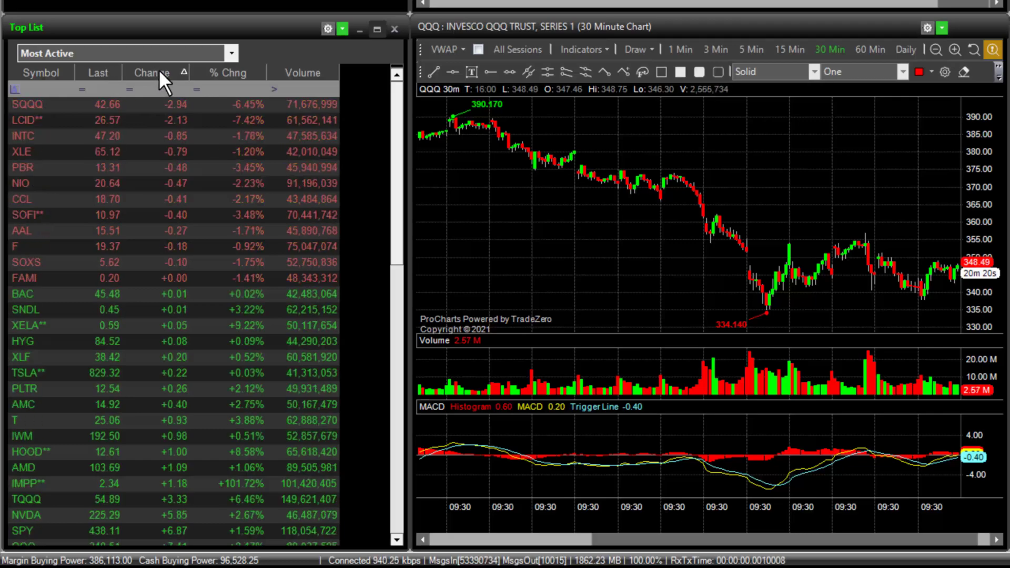
{"action": "left_click", "coordinate": [152, 72]}
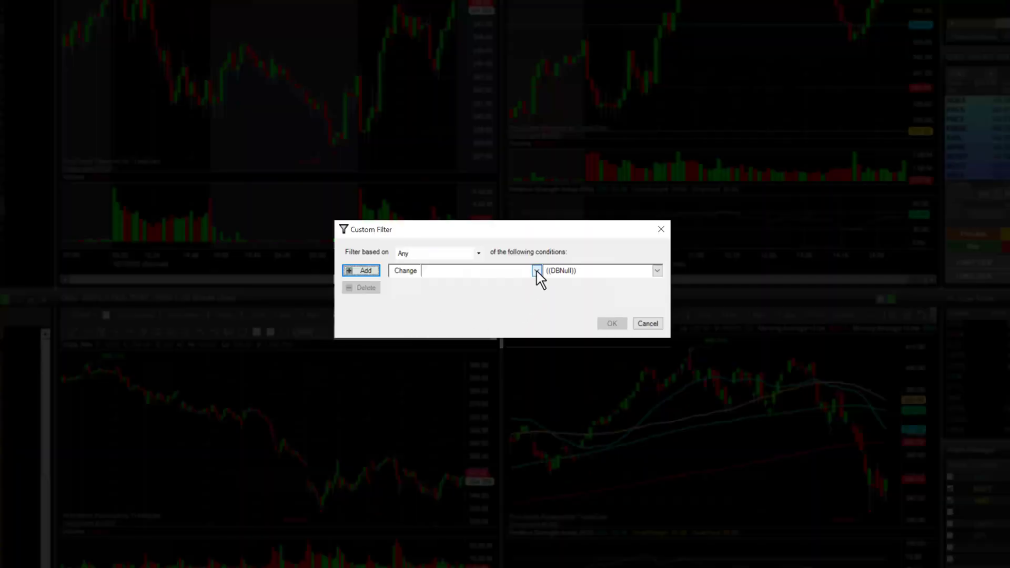
- Set the first Change condition to greater than 1.50
{"action": "left_click", "coordinate": [536, 270]}
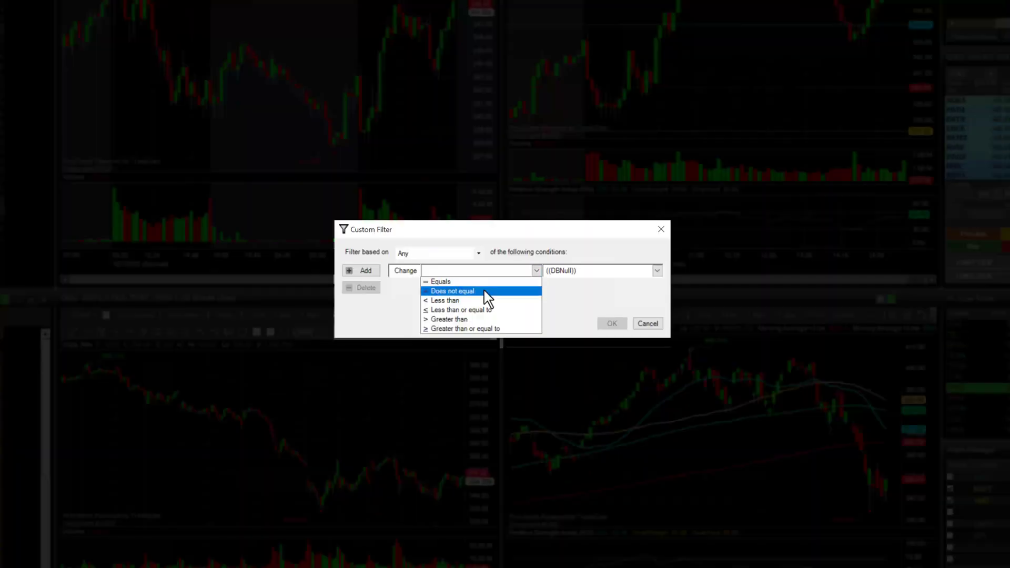
{"action": "left_click", "coordinate": [449, 319]}
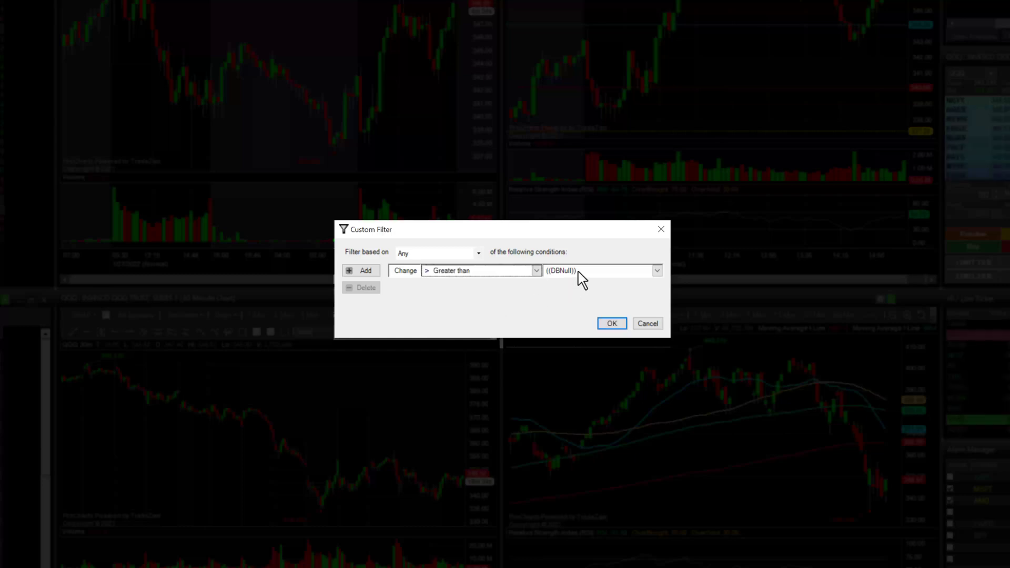
{"action": "type", "text": "1.50"}
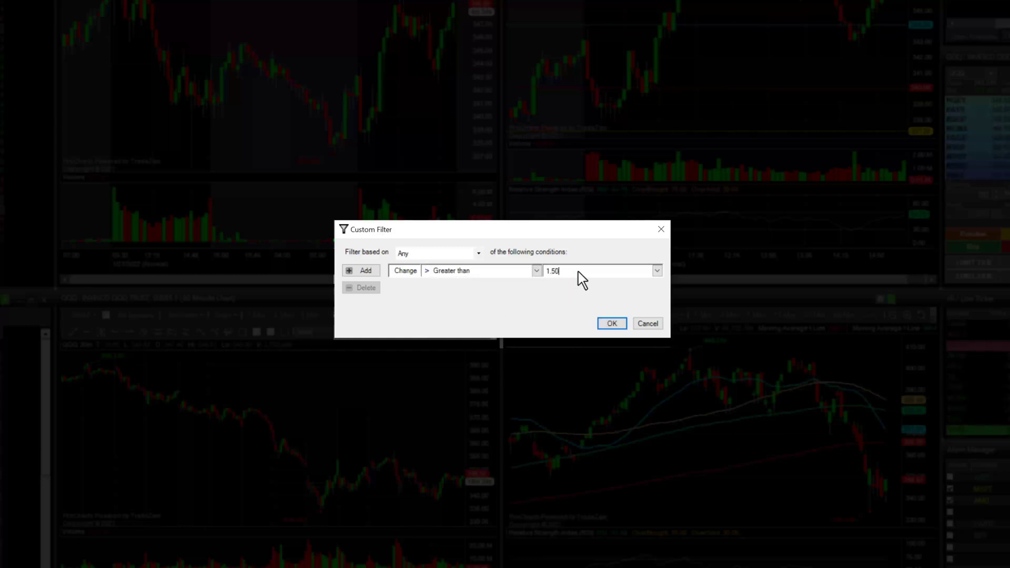
{"action": "mouse_move", "coordinate": [497, 301]}
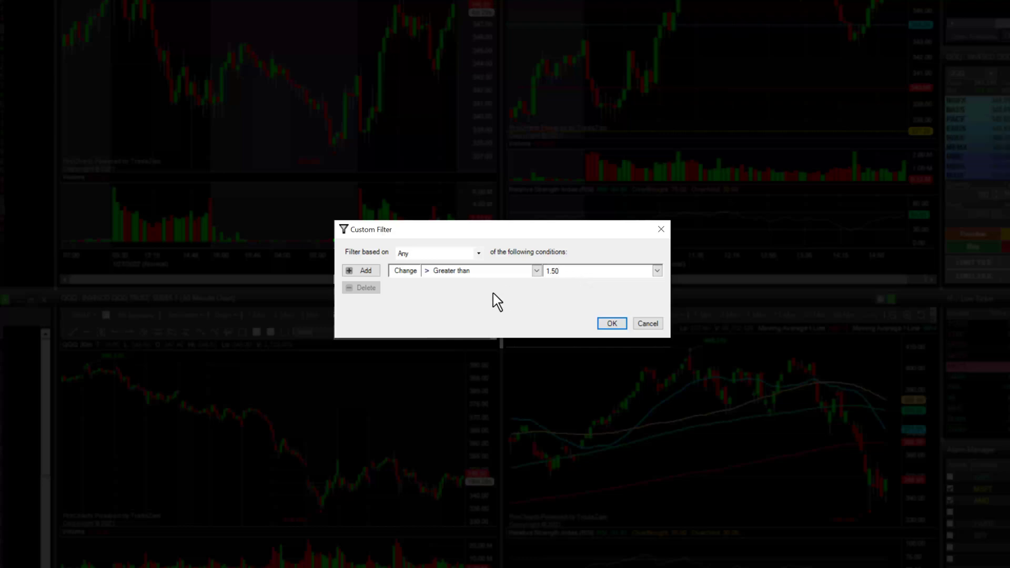
- Add a second Change condition less than -0.50 and apply the filter
{"action": "left_click", "coordinate": [361, 270]}
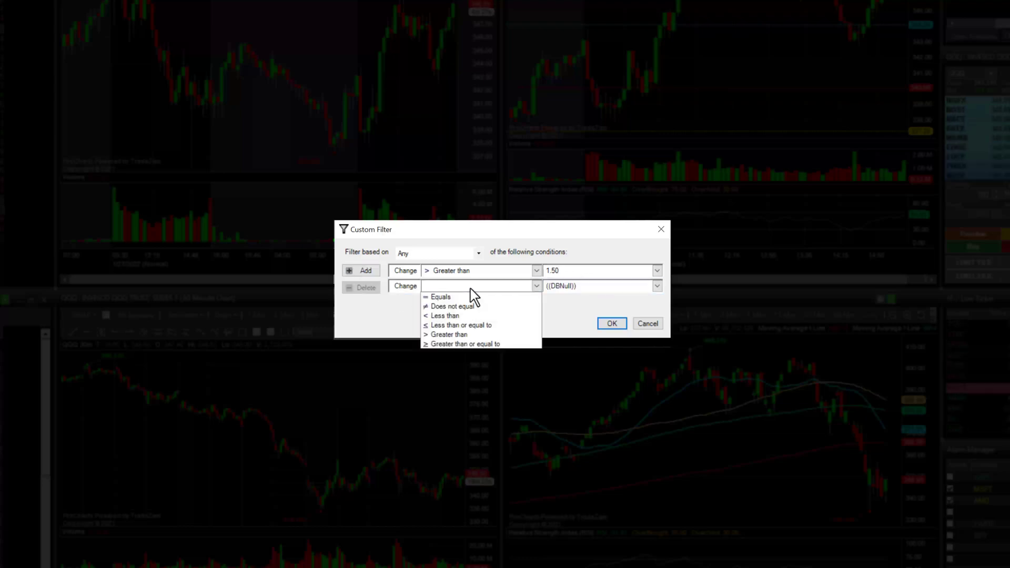
{"action": "left_click", "coordinate": [446, 316]}
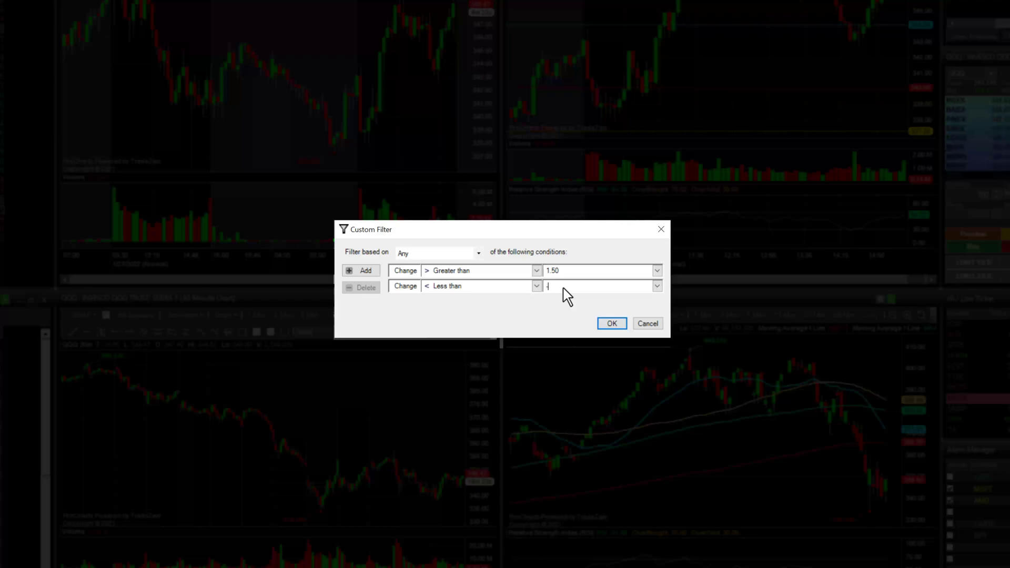
{"action": "type", "text": "50"}
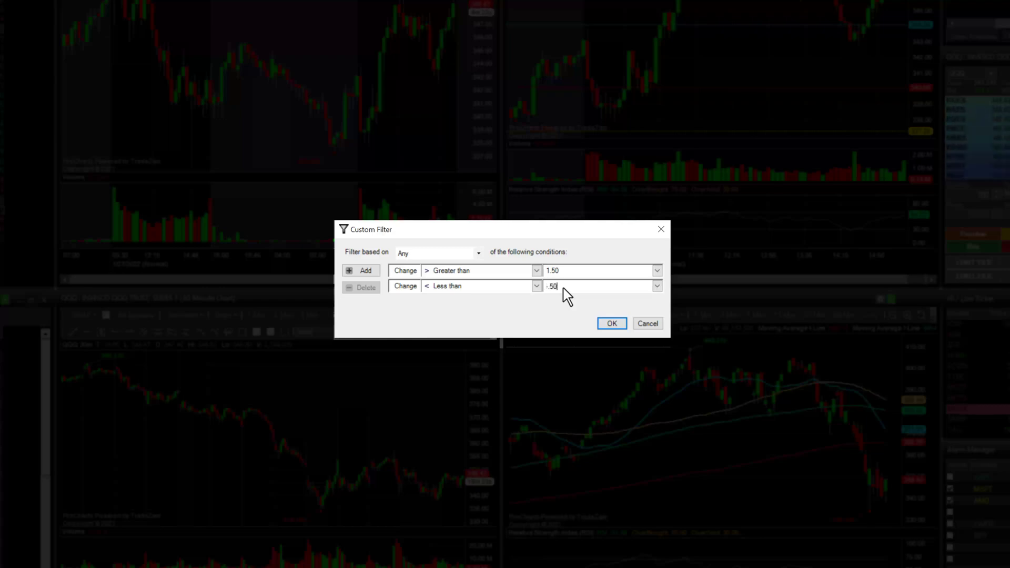
{"action": "triple_click", "coordinate": [574, 287]}
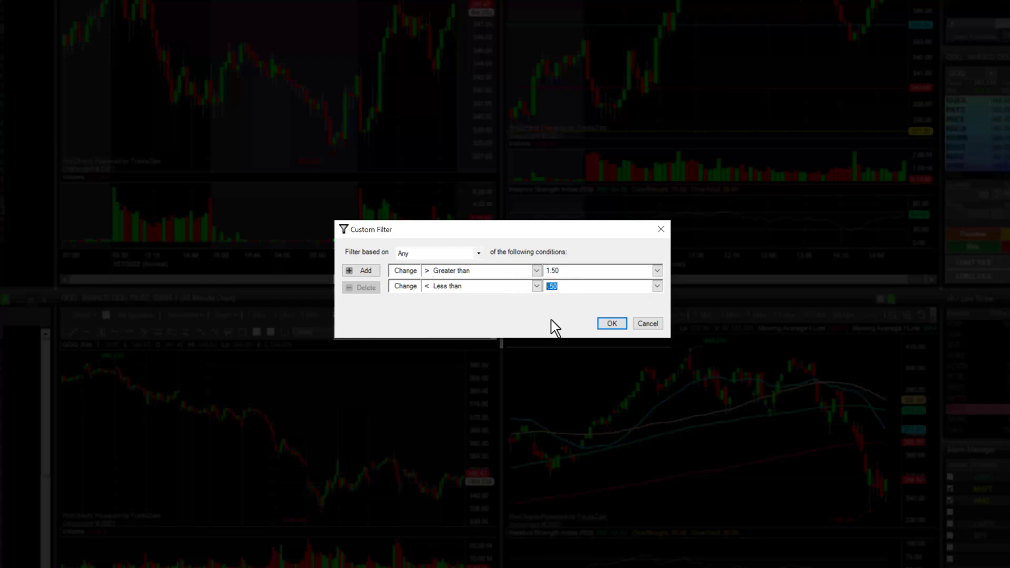
{"action": "mouse_move", "coordinate": [574, 277]}
{"action": "type", "text": "-.5"}
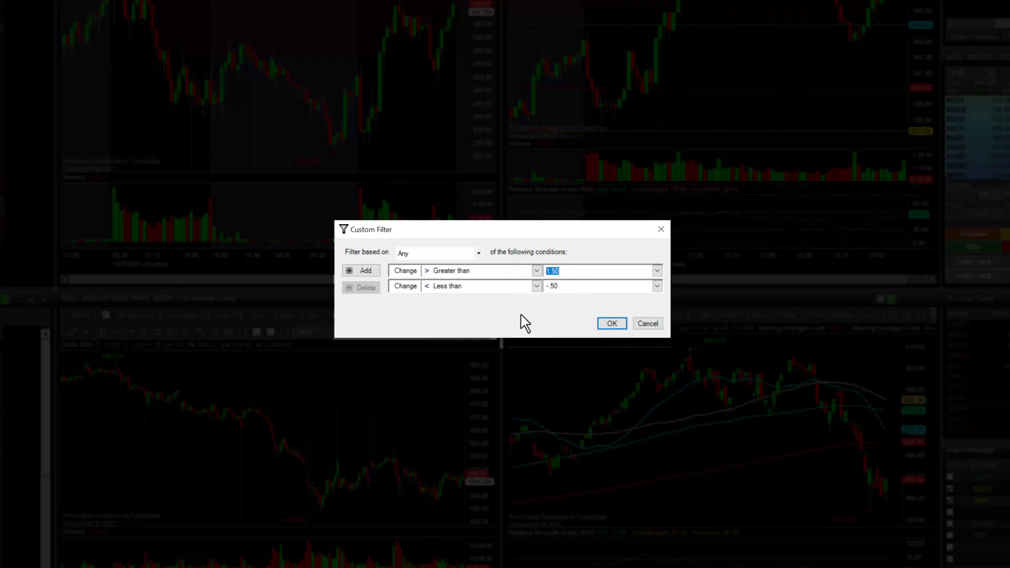
{"action": "mouse_move", "coordinate": [611, 324]}
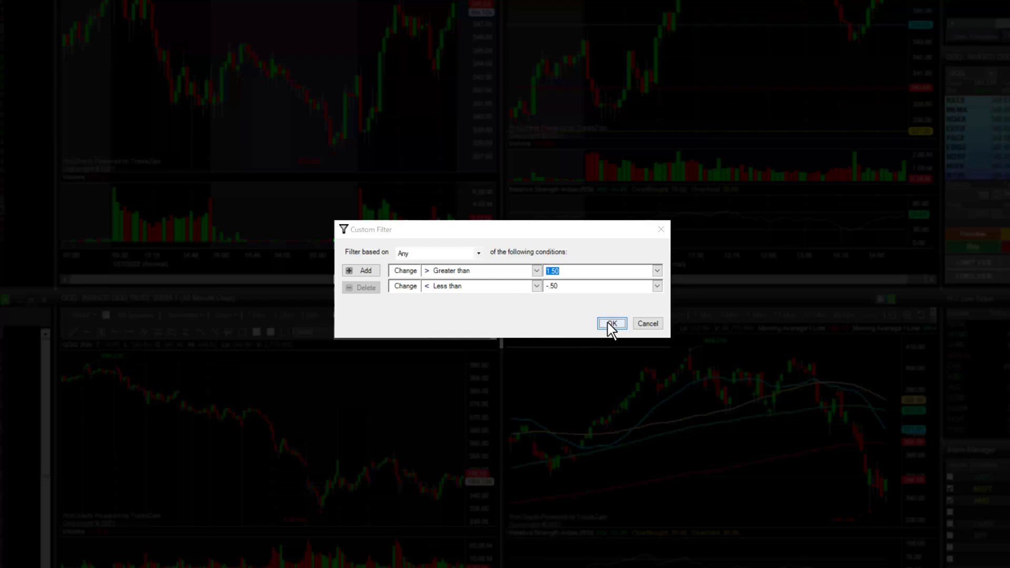
{"action": "left_click", "coordinate": [611, 323]}
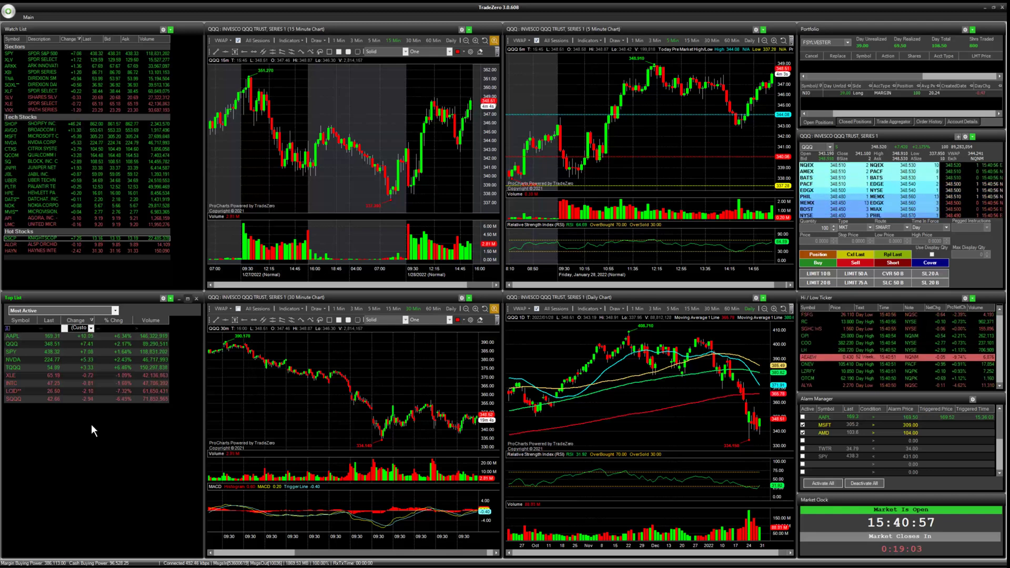
- Switch to Percent Change Up and filter volume greater than 250,000
{"action": "left_click", "coordinate": [111, 310]}
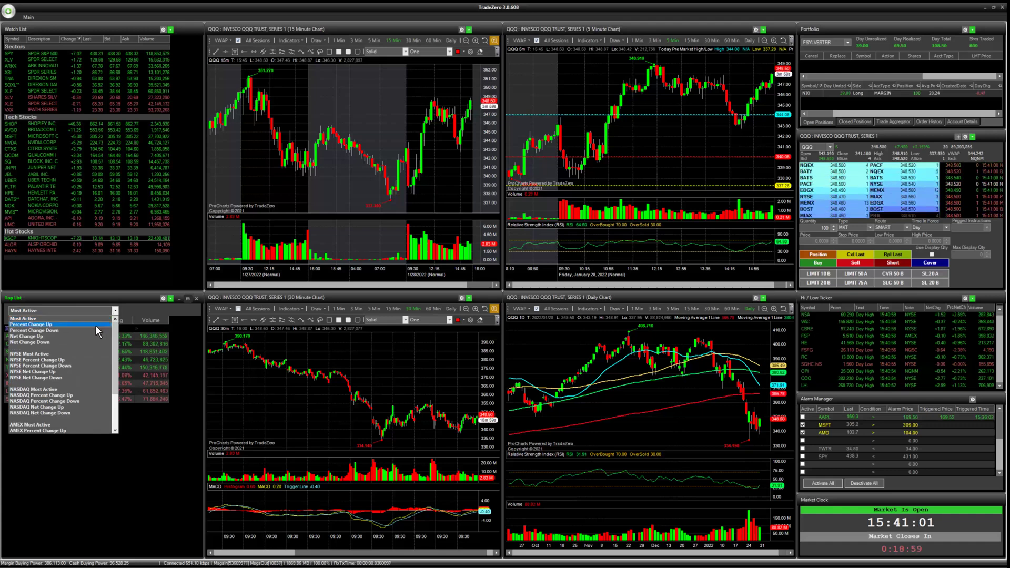
{"action": "left_click", "coordinate": [29, 324]}
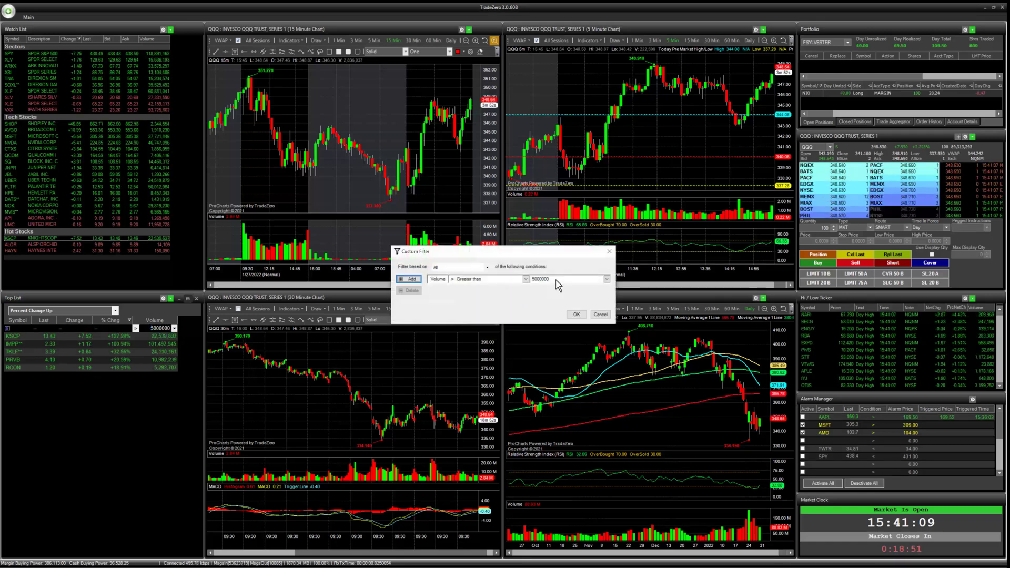
{"action": "triple_click", "coordinate": [540, 279]}
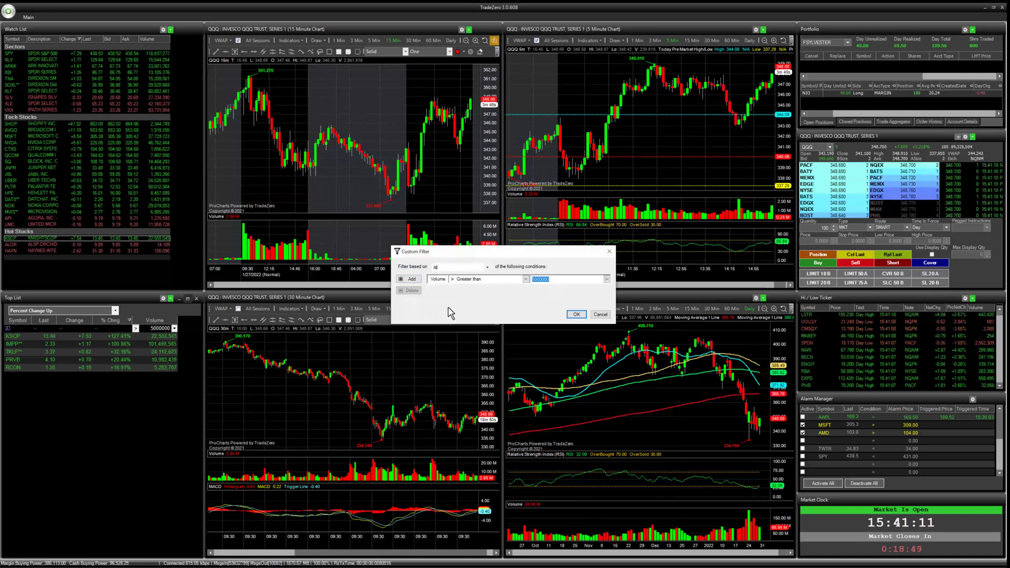
{"action": "type", "text": "25000"}
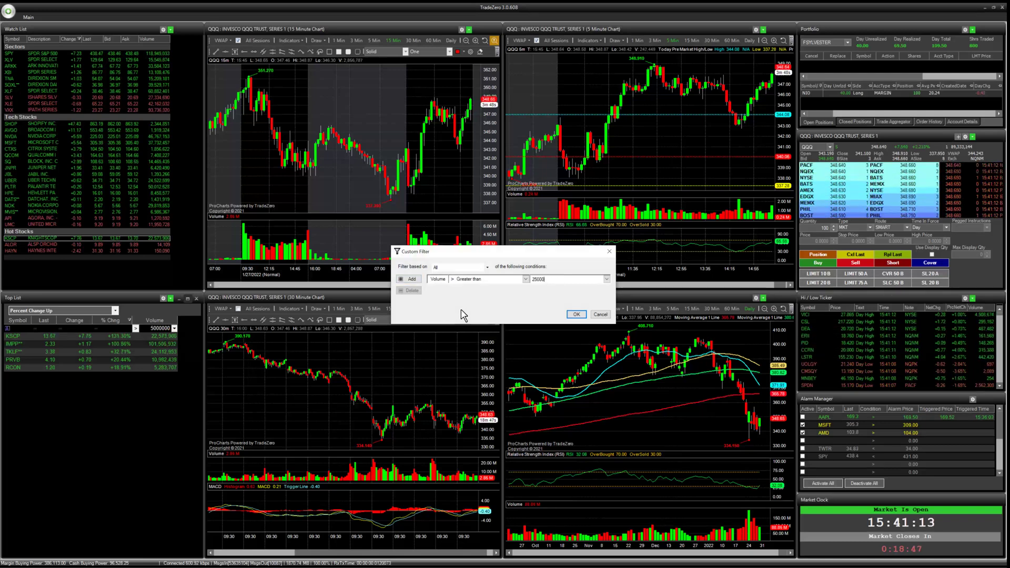
{"action": "left_click", "coordinate": [576, 315]}
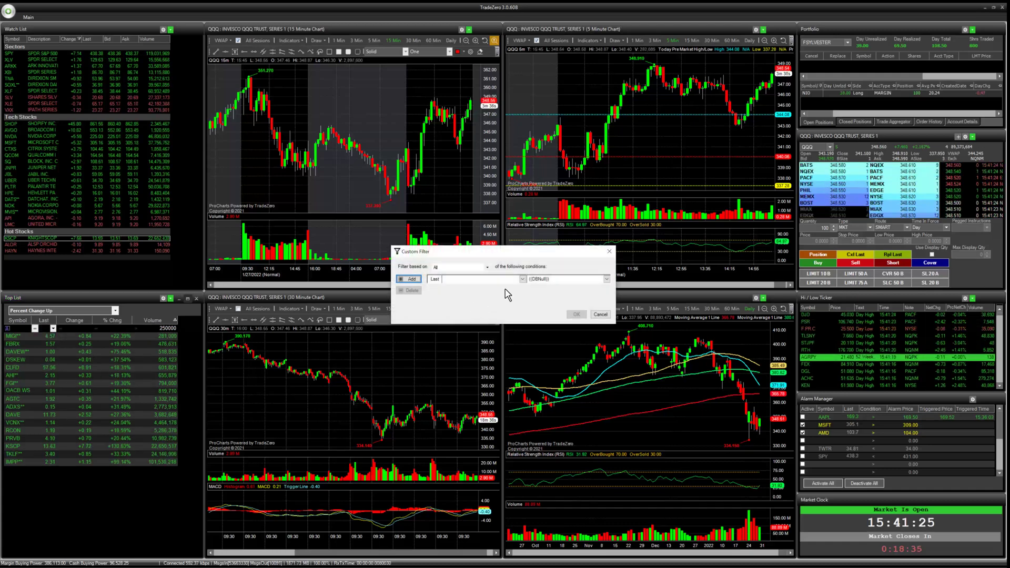
- Filter the Last column to less than 10
{"action": "left_click", "coordinate": [540, 279]}
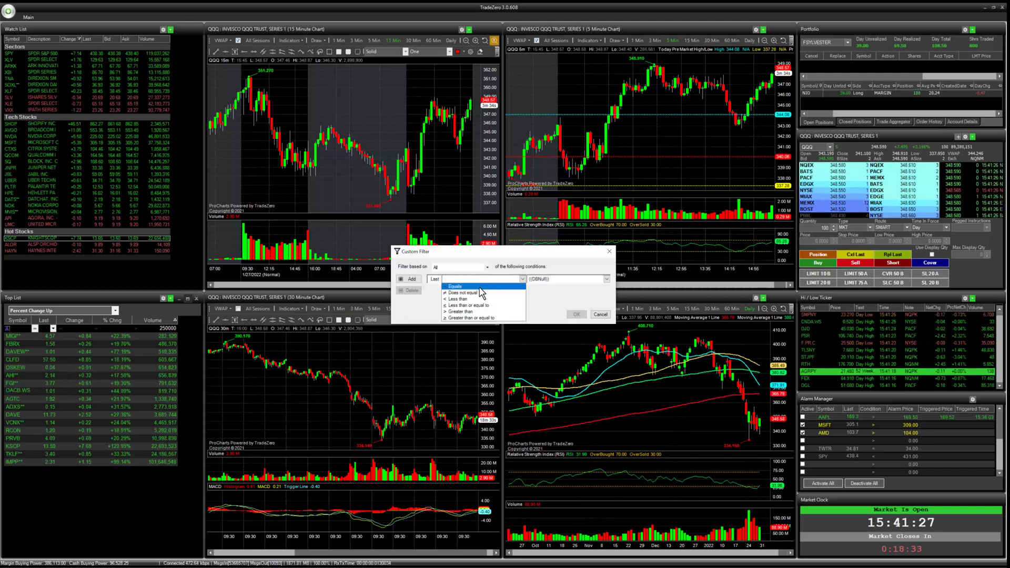
{"action": "mouse_move", "coordinate": [471, 306]}
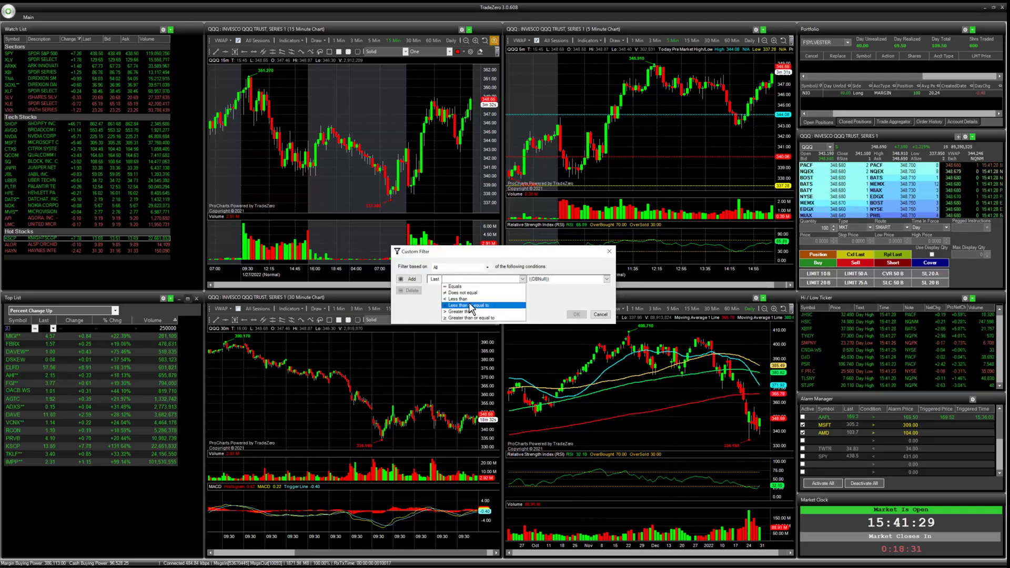
{"action": "left_click", "coordinate": [462, 305]}
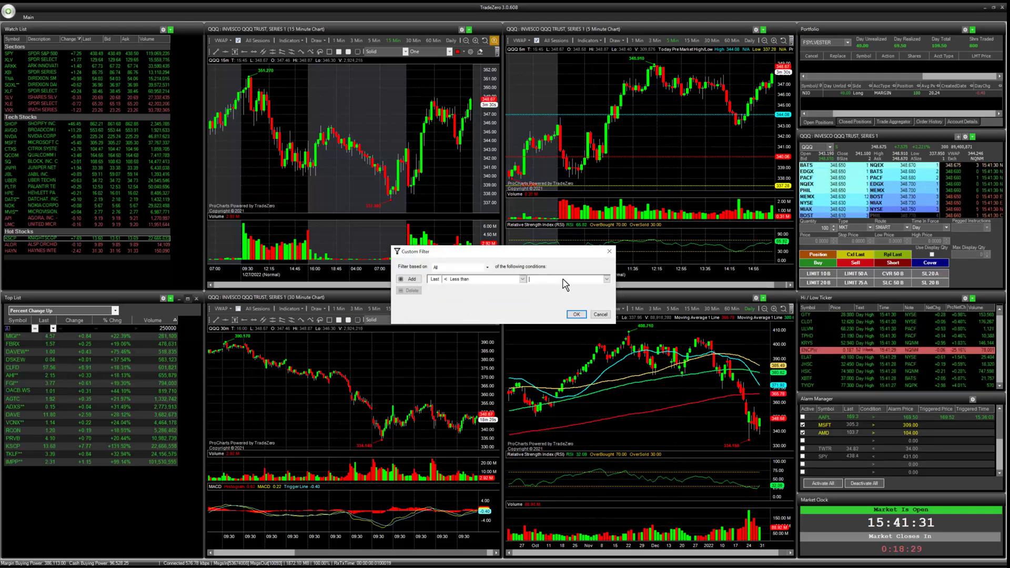
{"action": "type", "text": "10"}
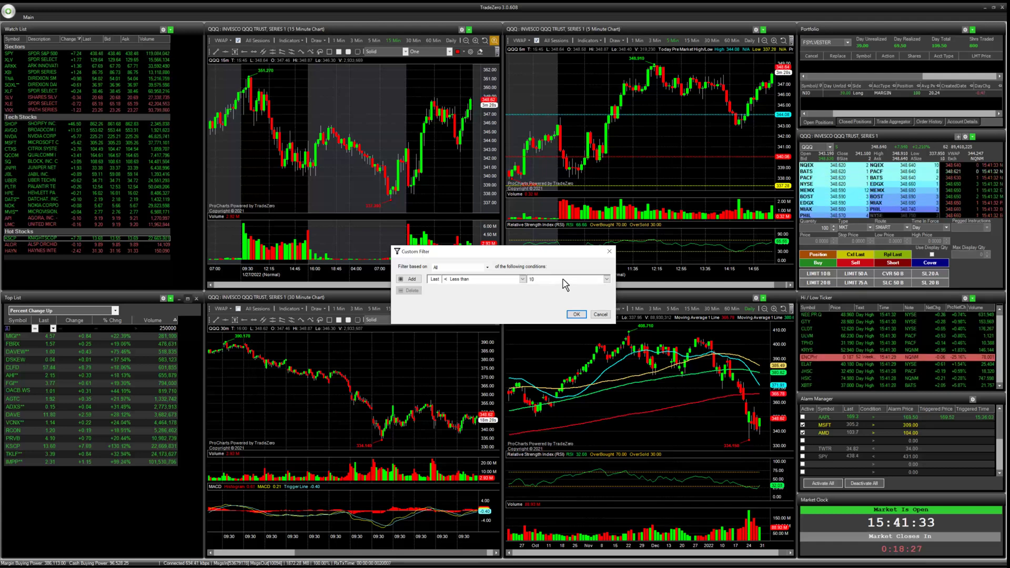
{"action": "left_click", "coordinate": [575, 315]}
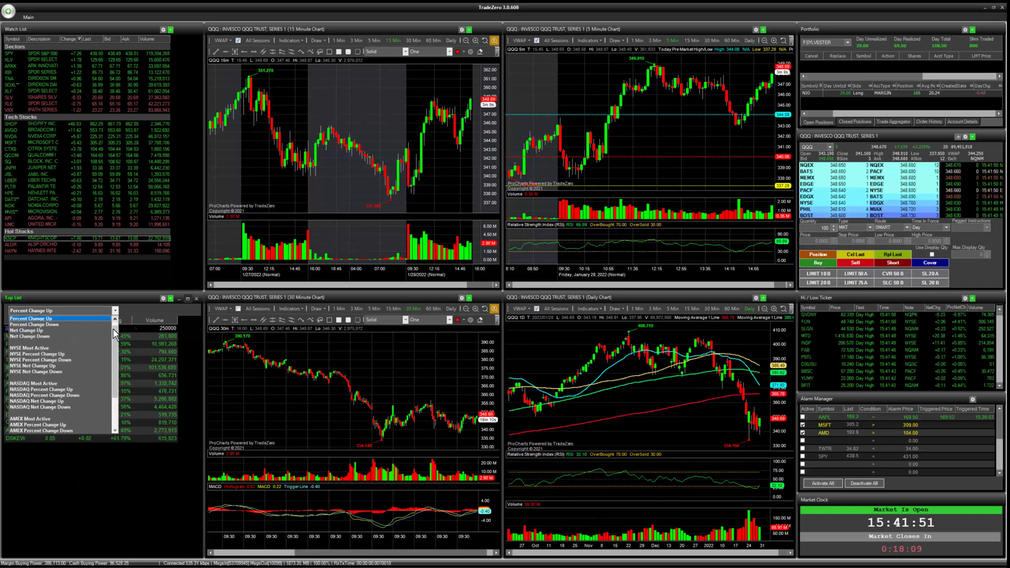
{"action": "mouse_move", "coordinate": [23, 319]}
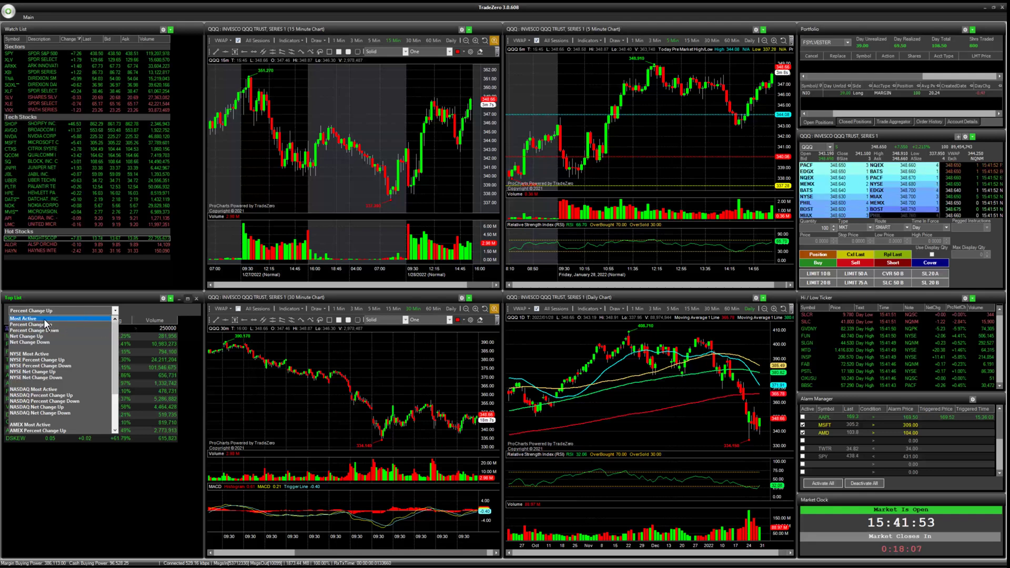
- Select Most Active from the Top List dropdown
{"action": "left_click", "coordinate": [29, 319]}
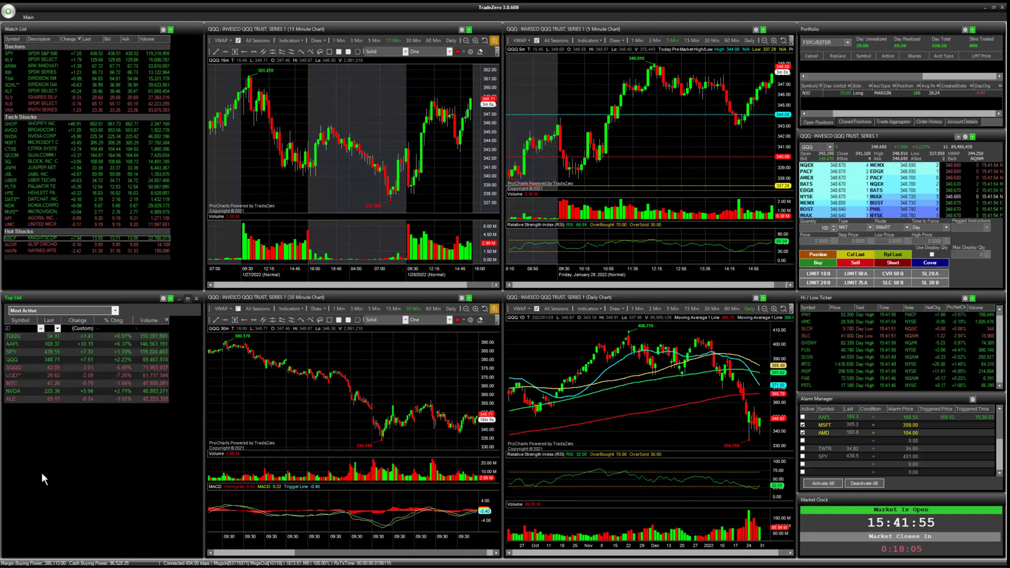
{"action": "mouse_move", "coordinate": [92, 437]}
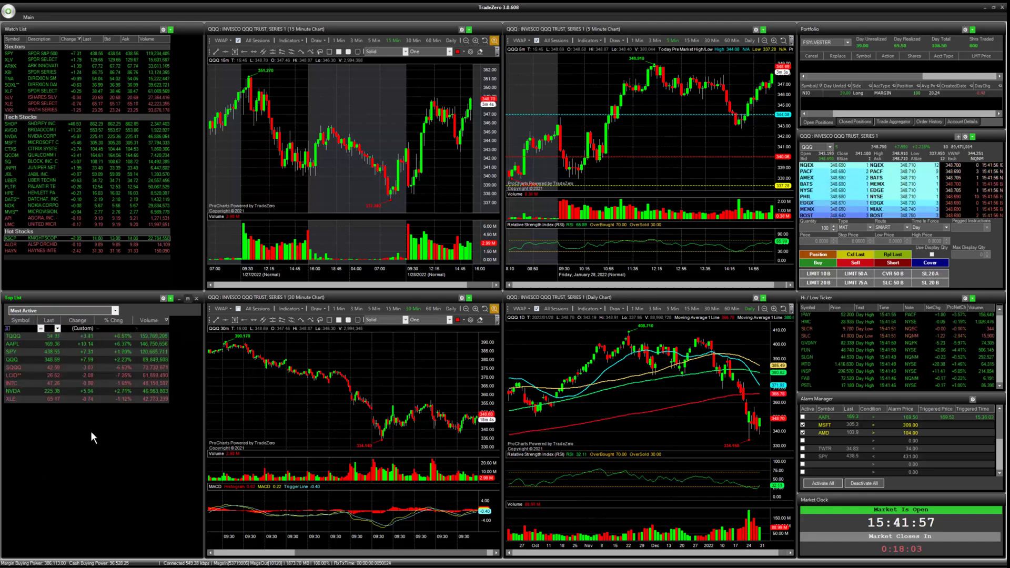